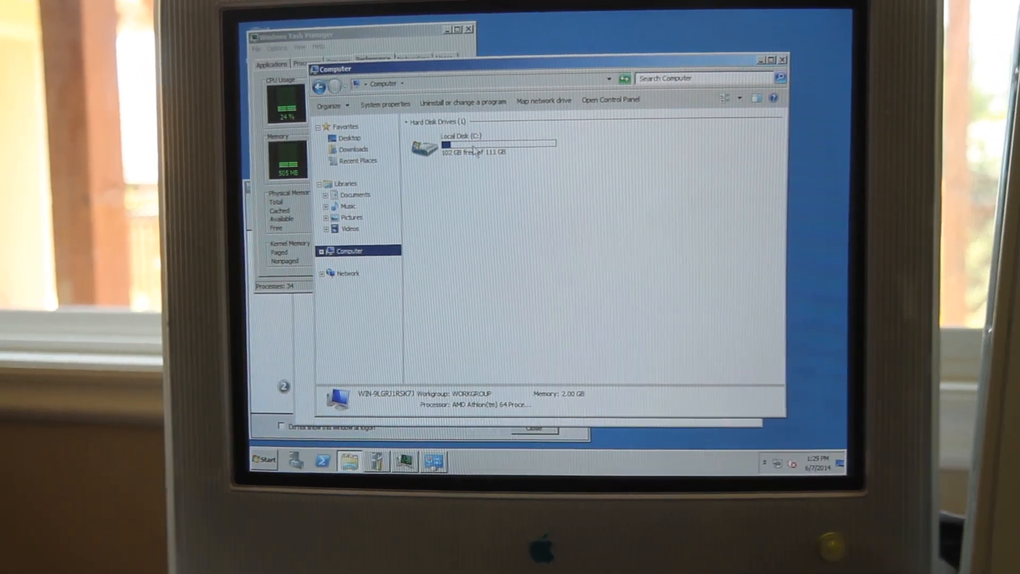
# - Leave the Computer view showing Local Disk (C:) and bring up Server Manager's summary
pyautogui.doubleClick(481, 148)
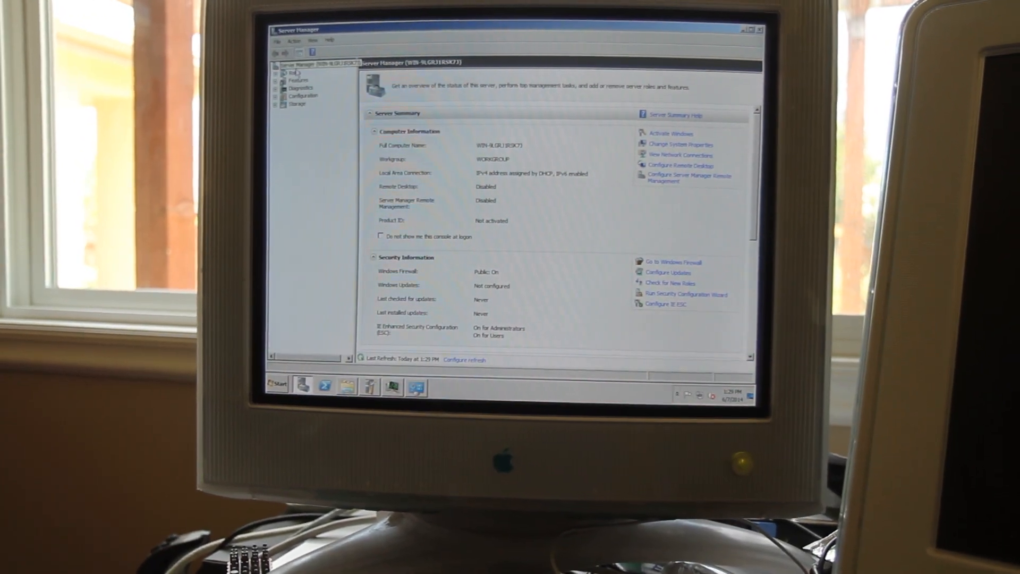
# - From the Roles summary, start the Add Roles Wizard at its introductory checklist
pyautogui.click(303, 74)
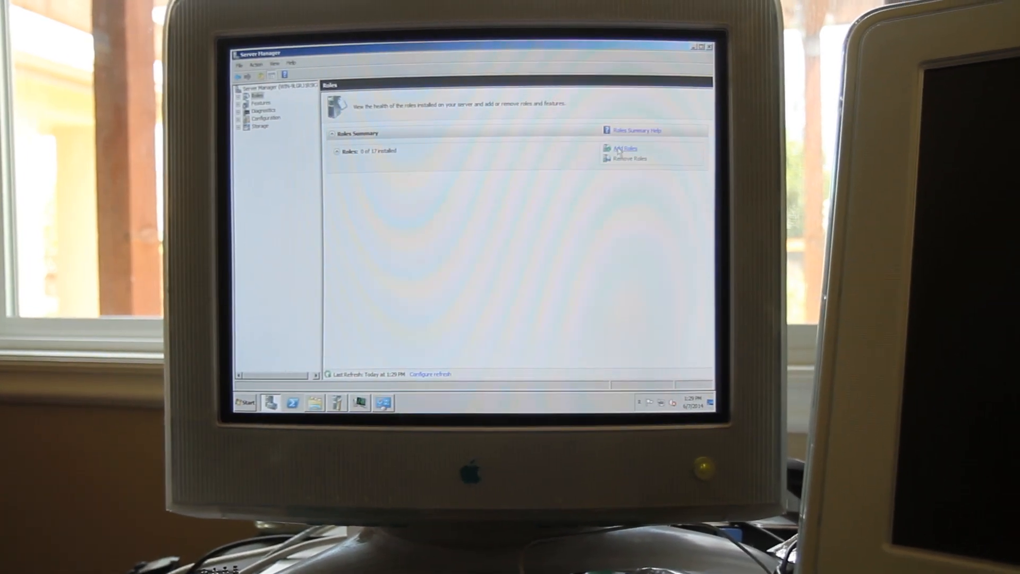
pyautogui.click(623, 149)
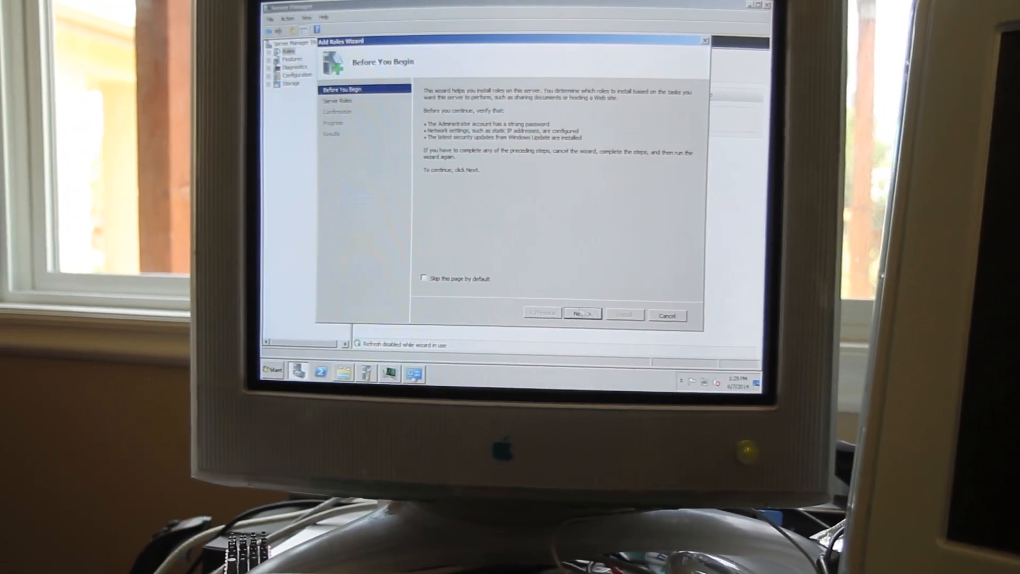
pyautogui.click(582, 312)
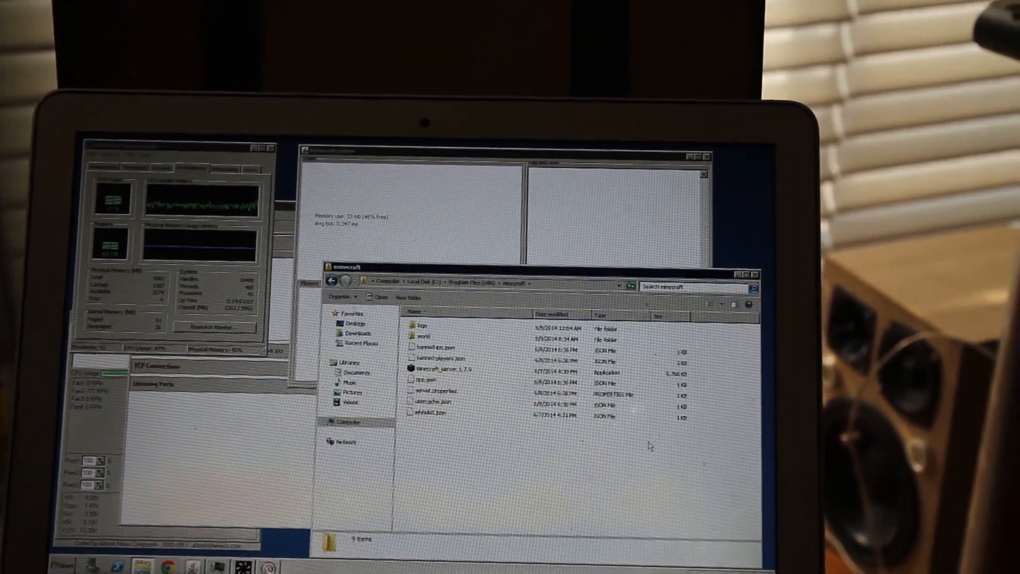
# - Navigate Local Disk (C:) > storage files > Untitled Folder > personal folder listing 93 items
pyautogui.click(328, 422)
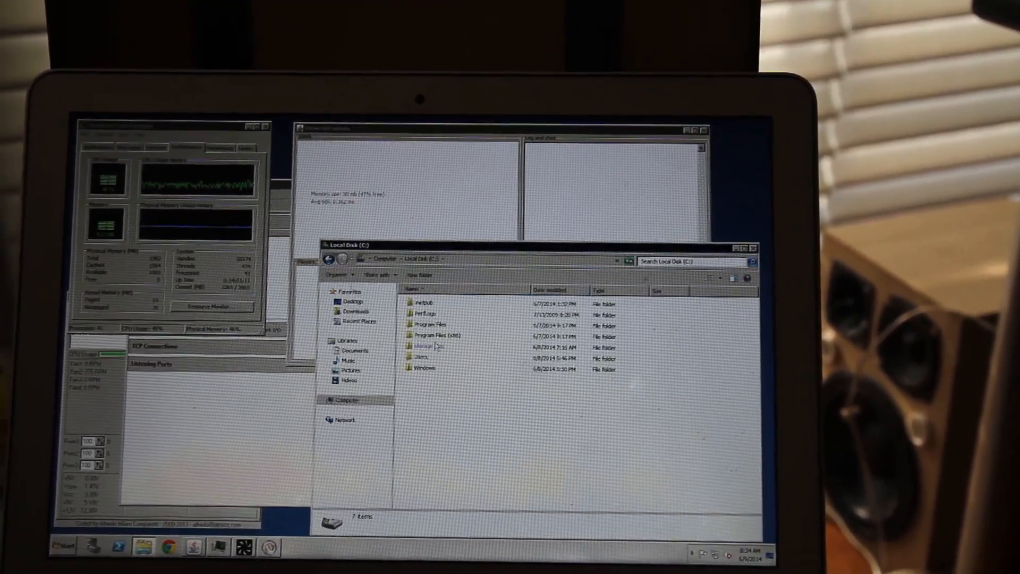
pyautogui.doubleClick(424, 347)
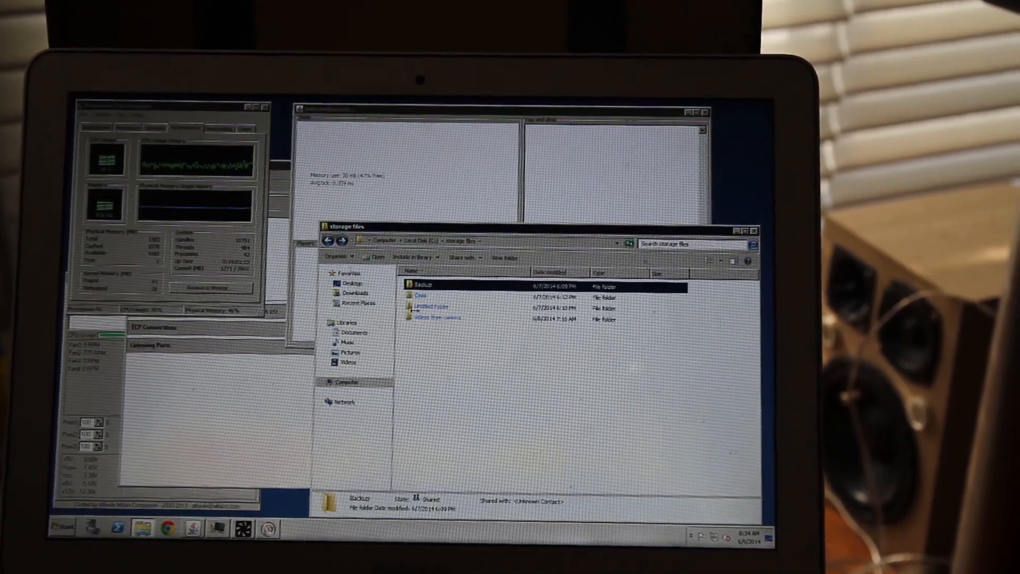
pyautogui.doubleClick(430, 306)
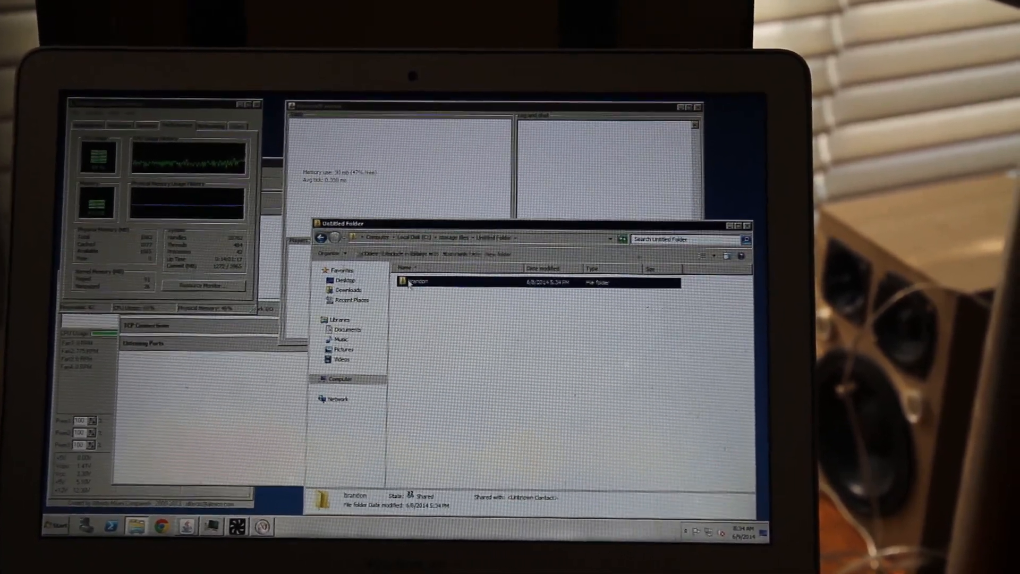
pyautogui.doubleClick(419, 281)
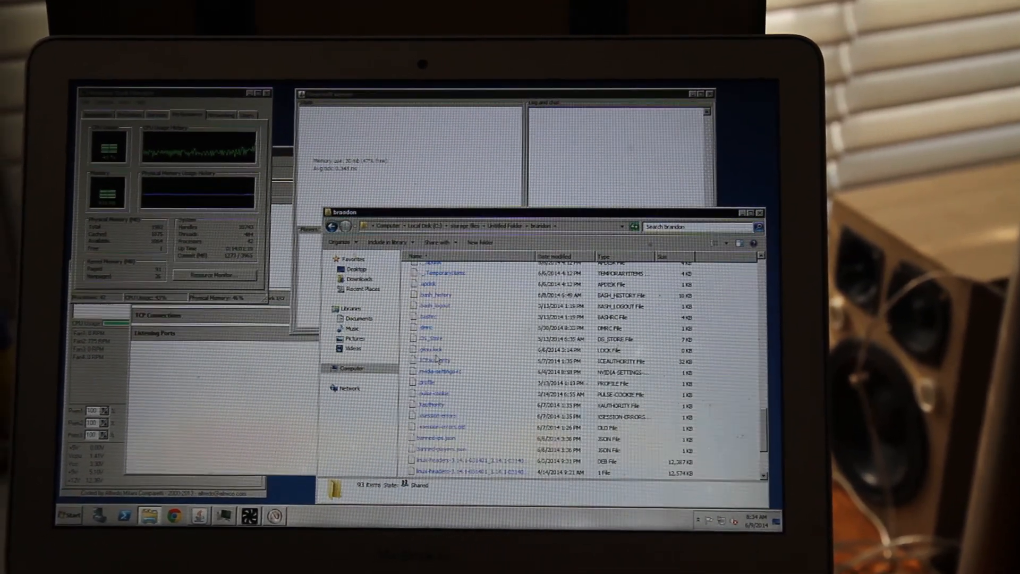